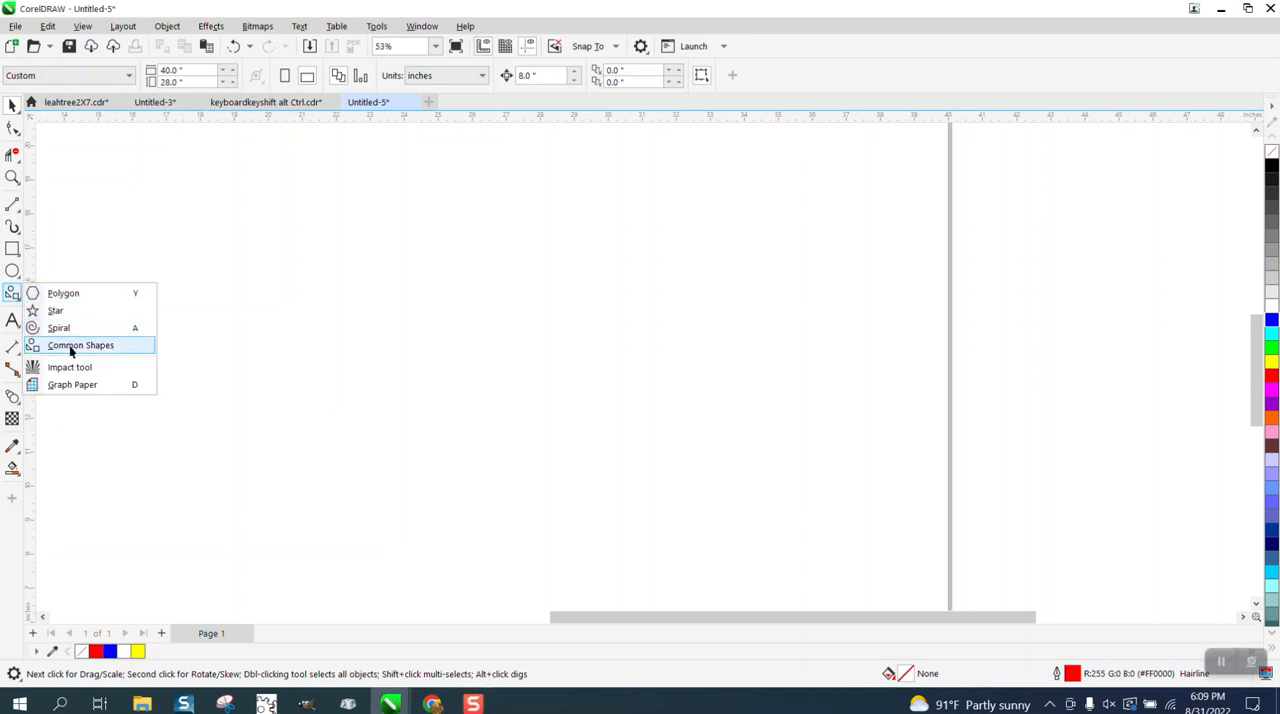
- Draw a teardrop from Common Shapes and select it
click(80, 345)
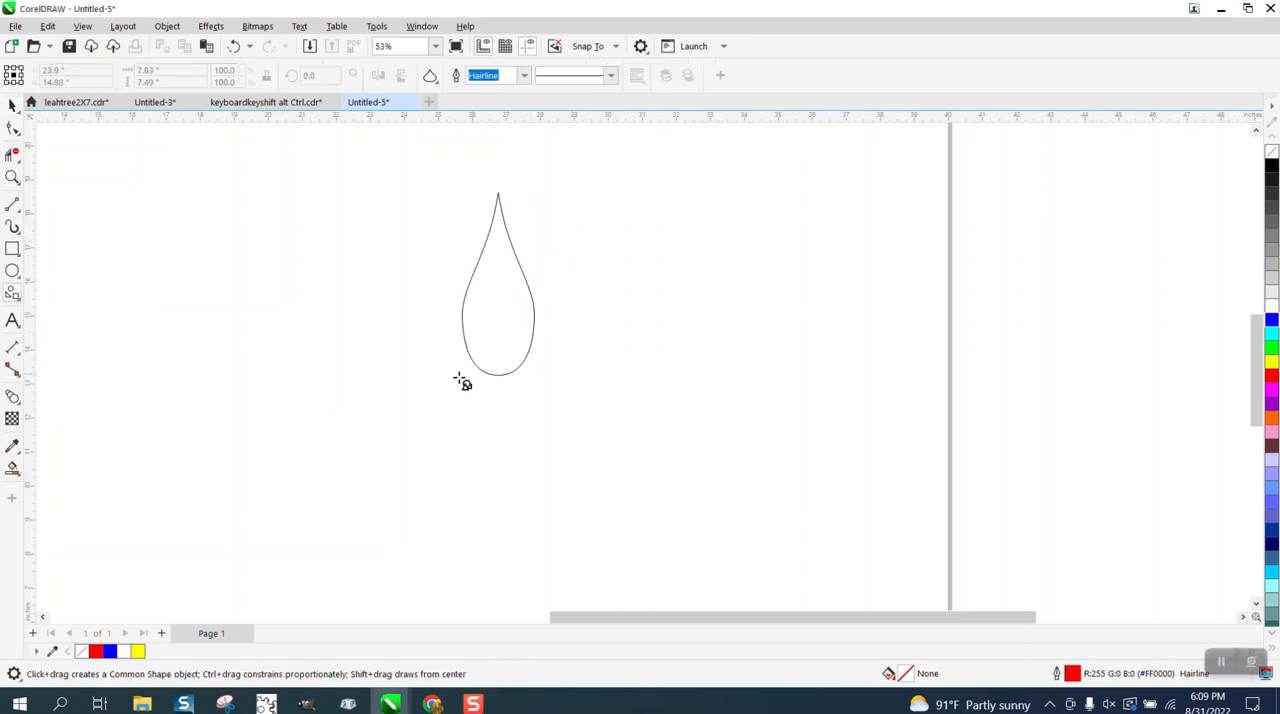
click(498, 290)
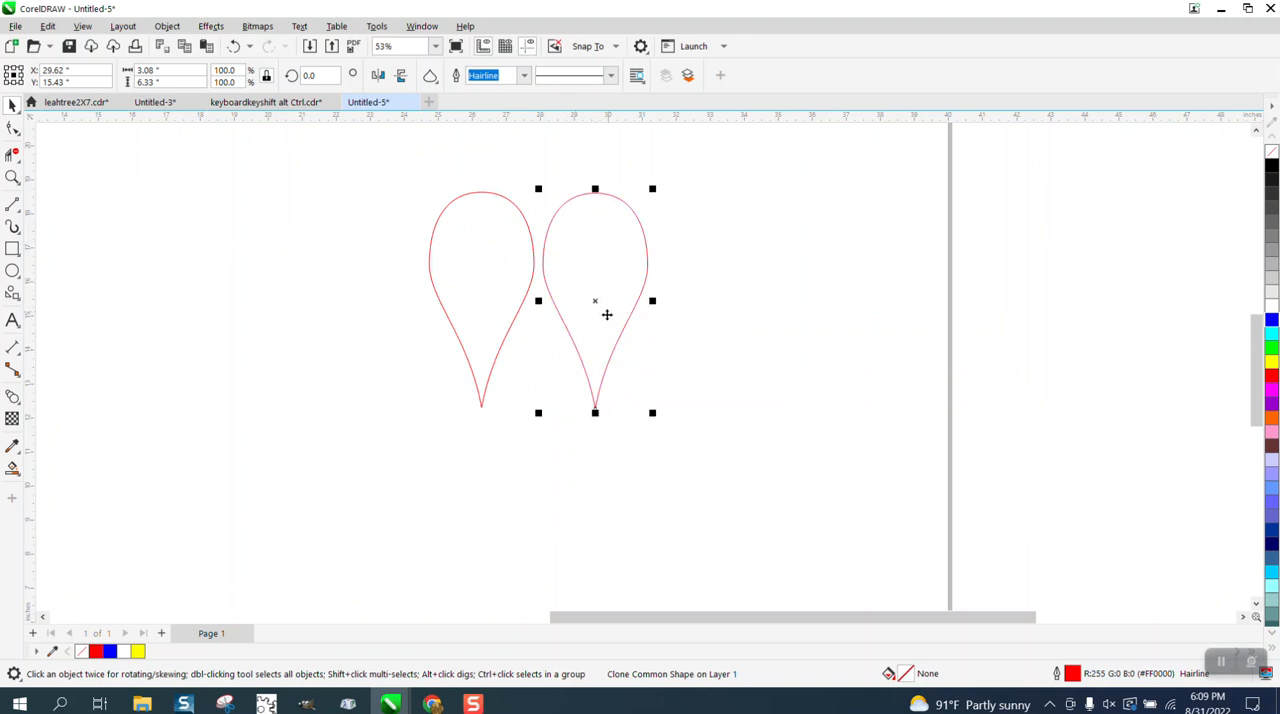
mouse_move(703, 686)
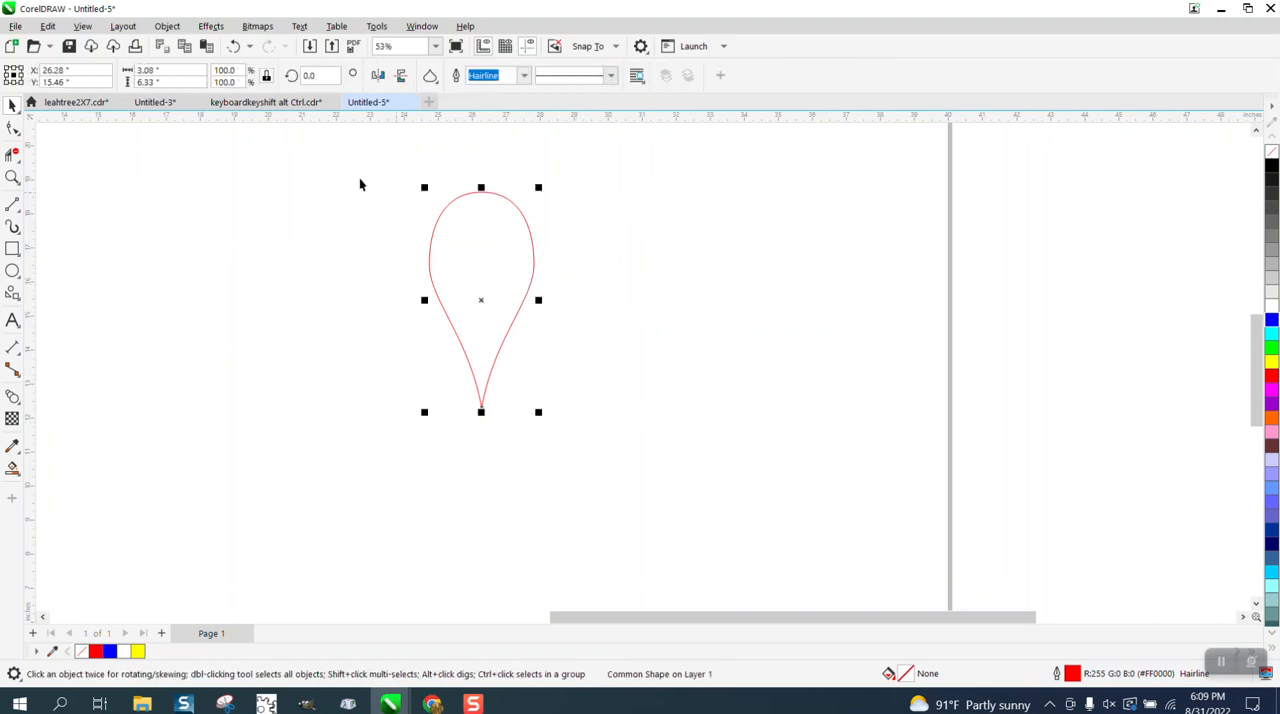
- Convert the teardrop to curves, clone it, and put the clone in rotation mode
click(167, 26)
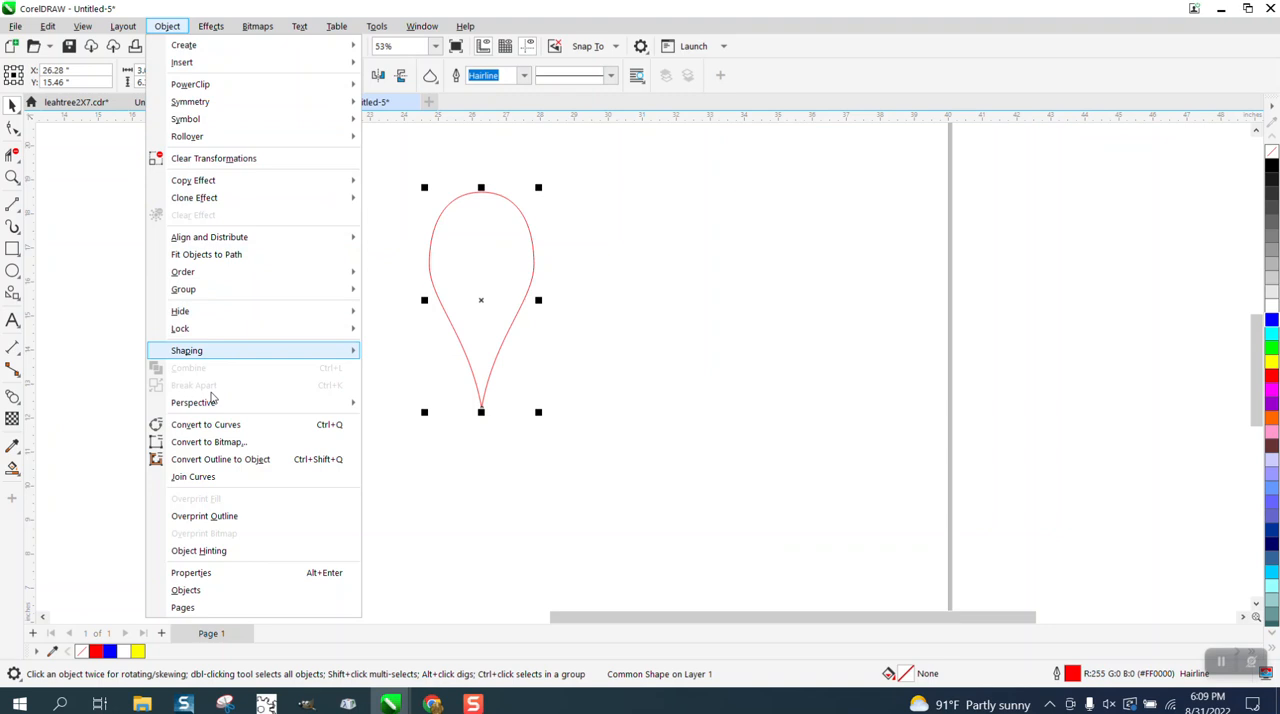
click(205, 424)
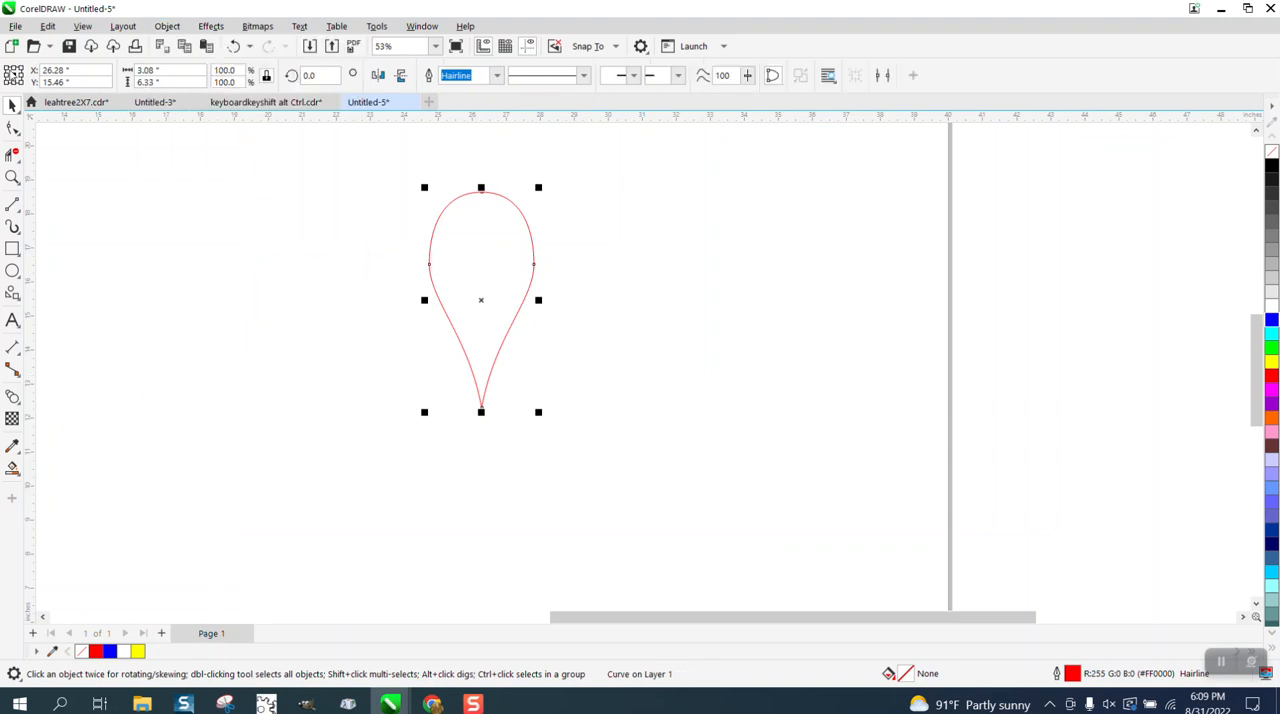
click(47, 25)
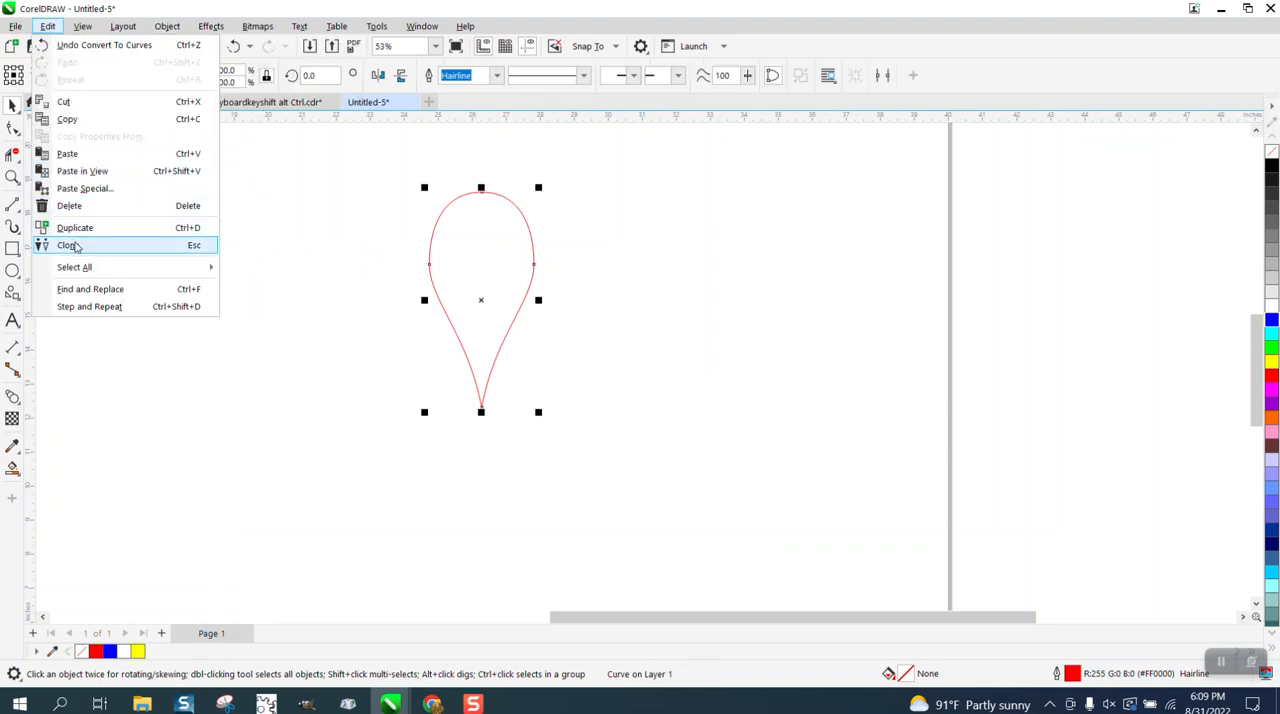
click(68, 245)
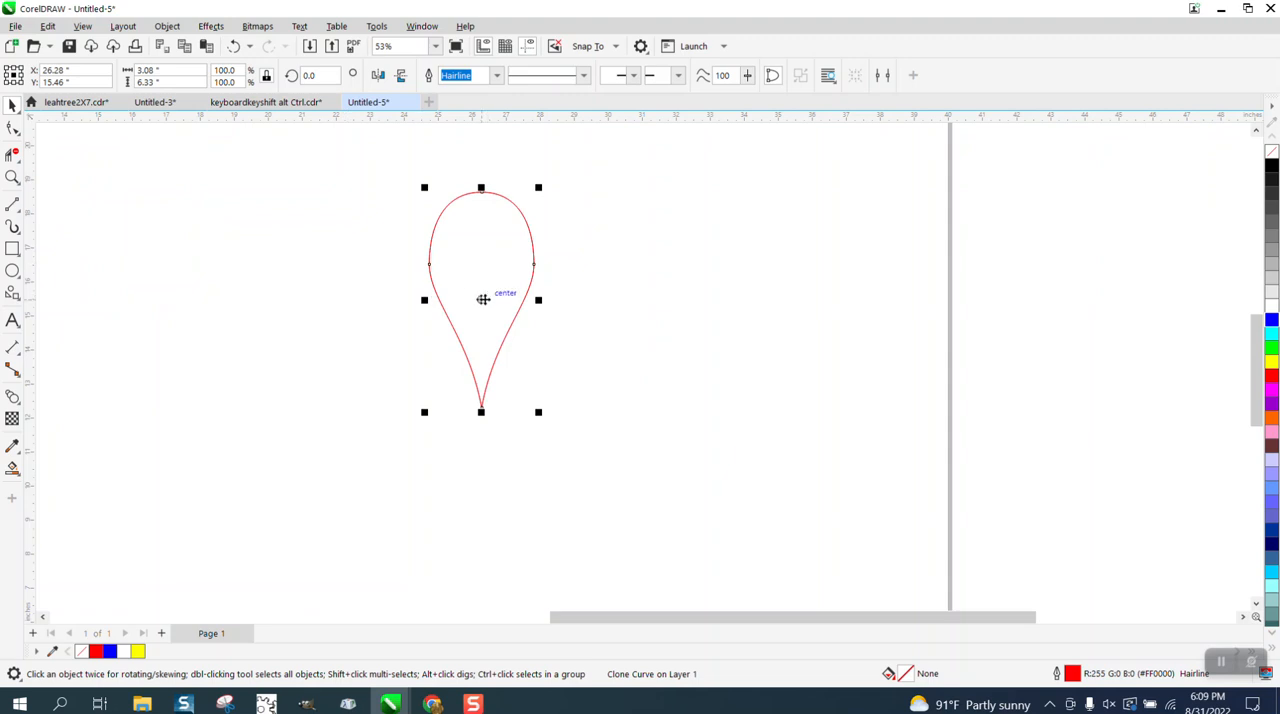
click(481, 299)
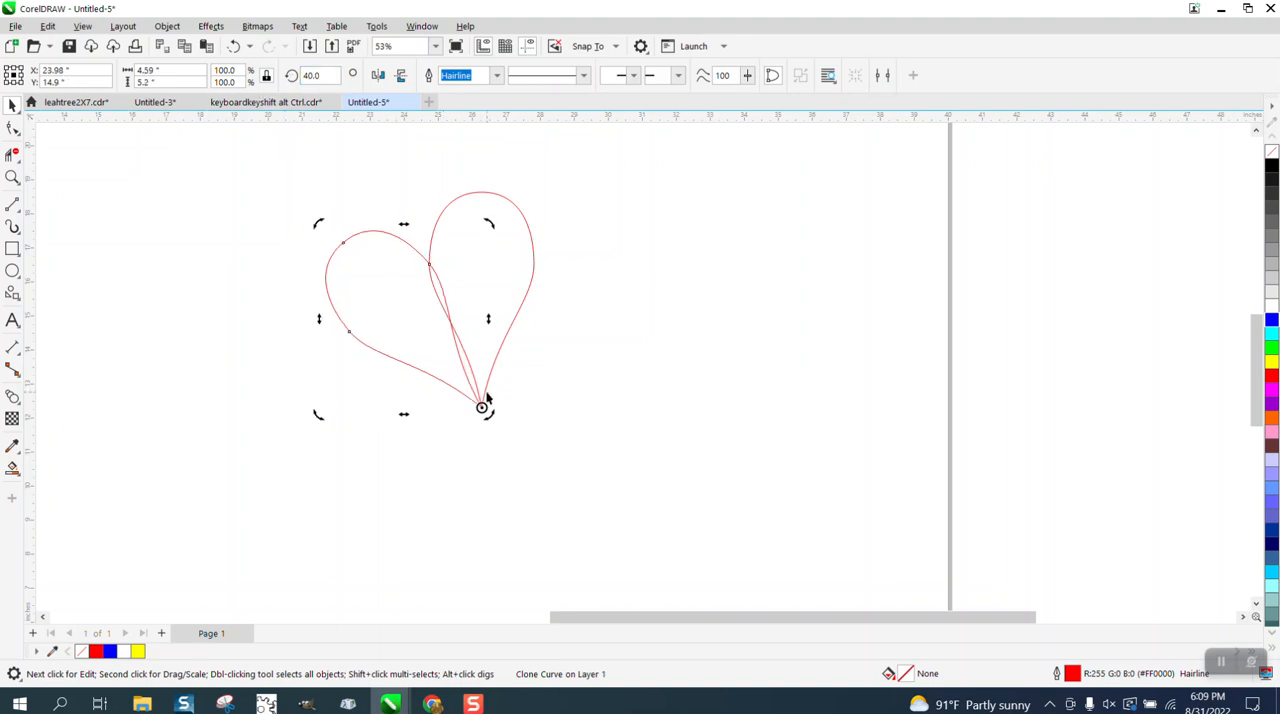
mouse_move(583, 517)
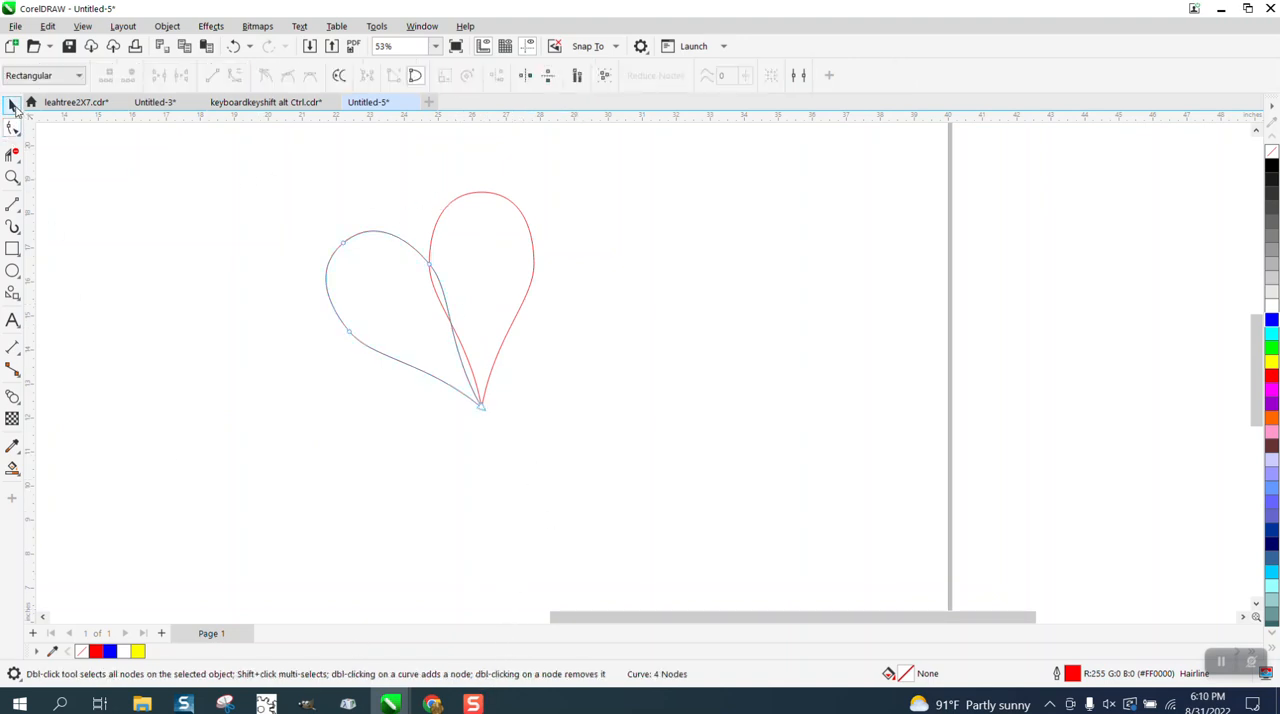
- Make the original teardrop's side node a cusp, then reselect the rotated clone
click(13, 104)
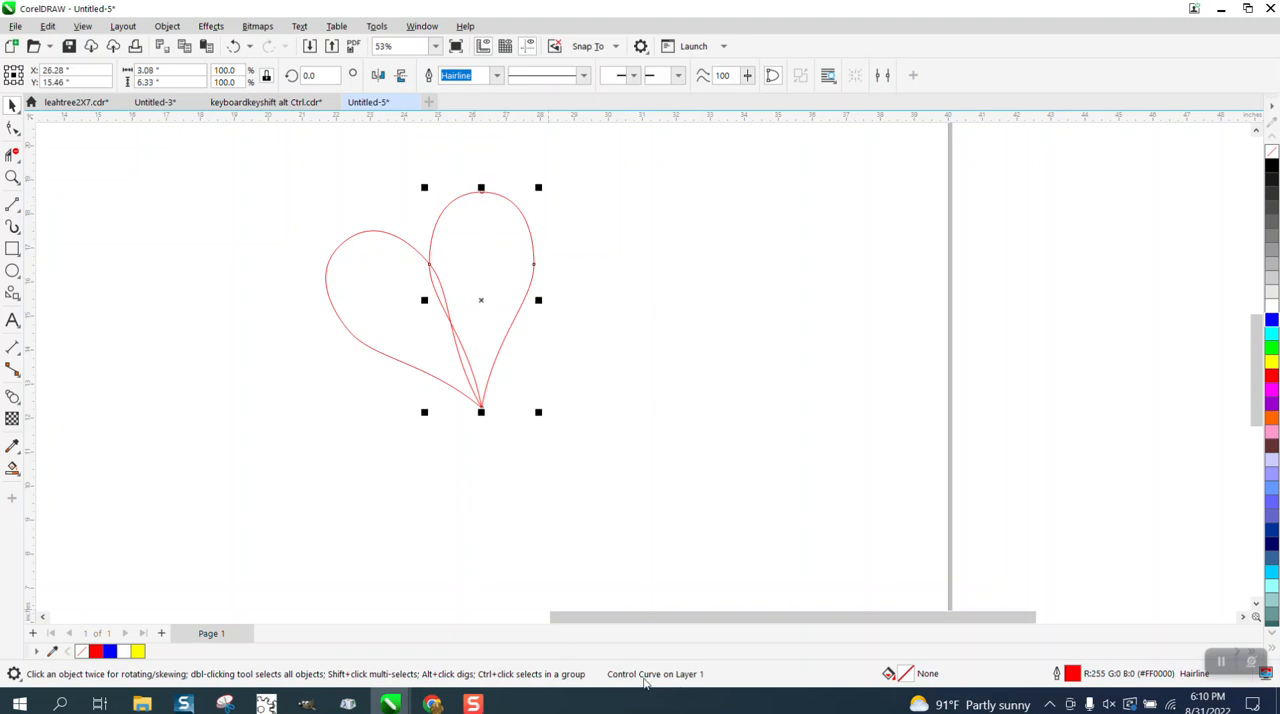
click(13, 177)
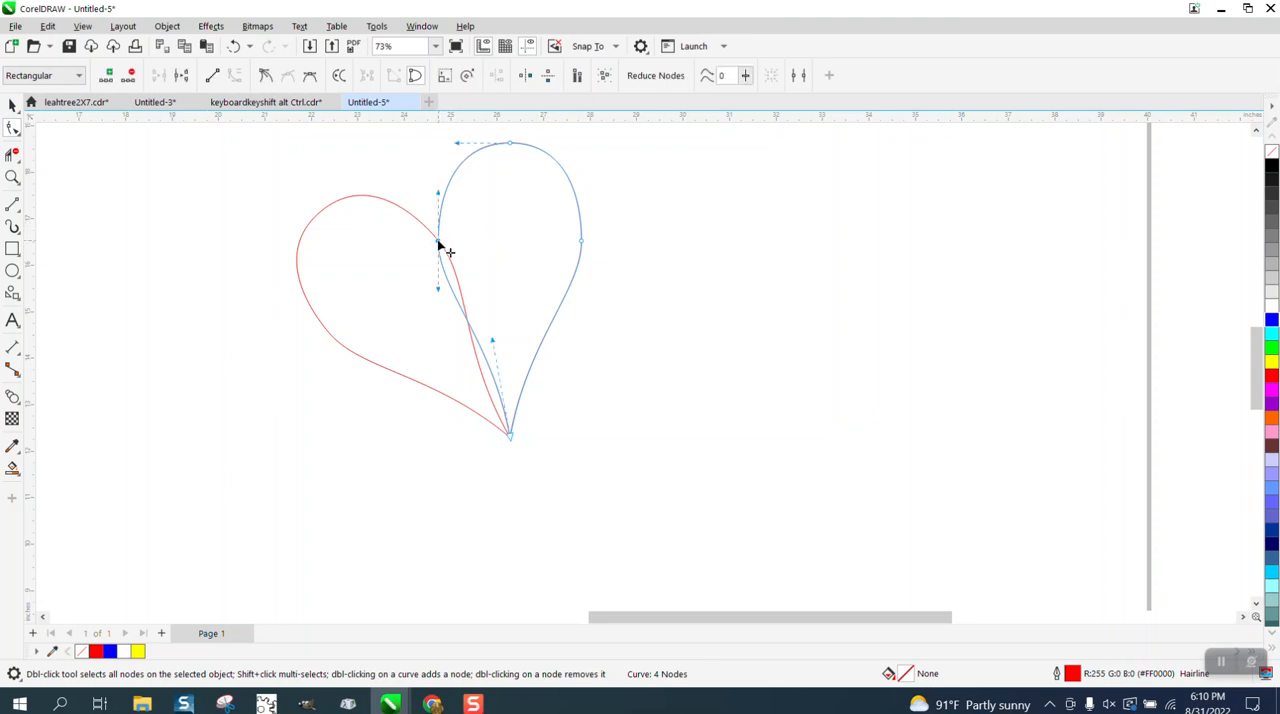
right_click(448, 250)
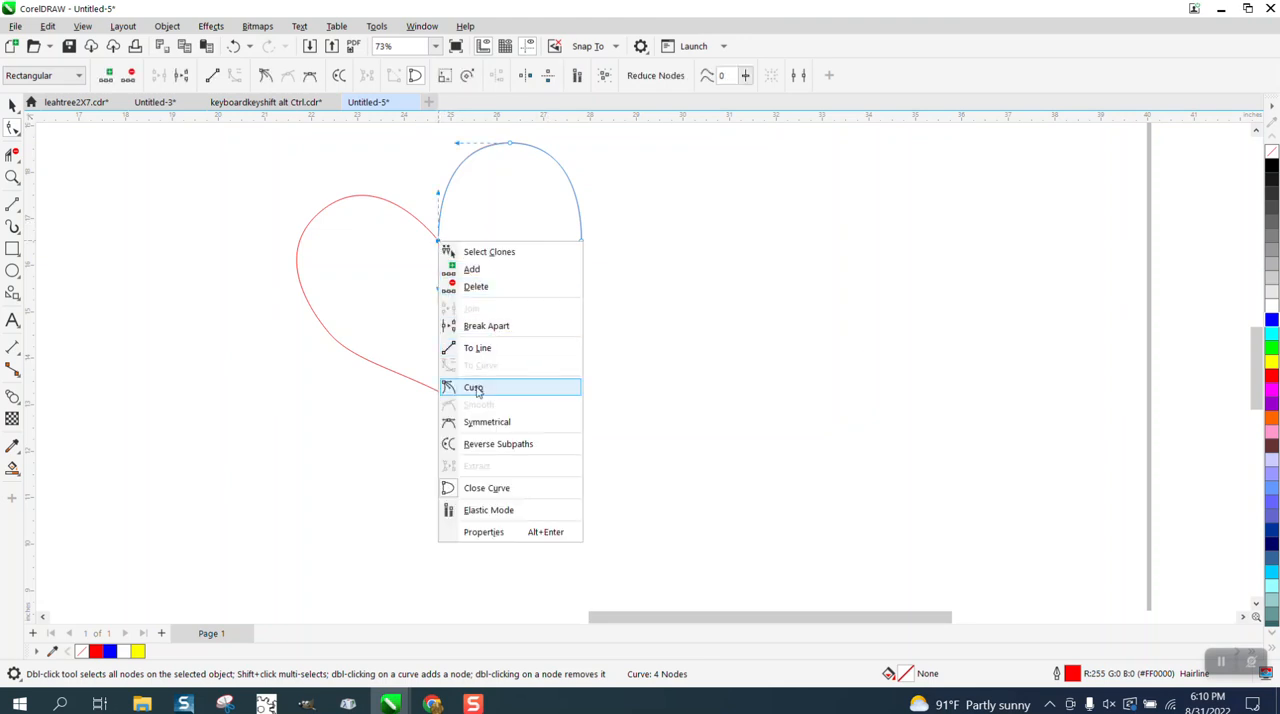
click(473, 387)
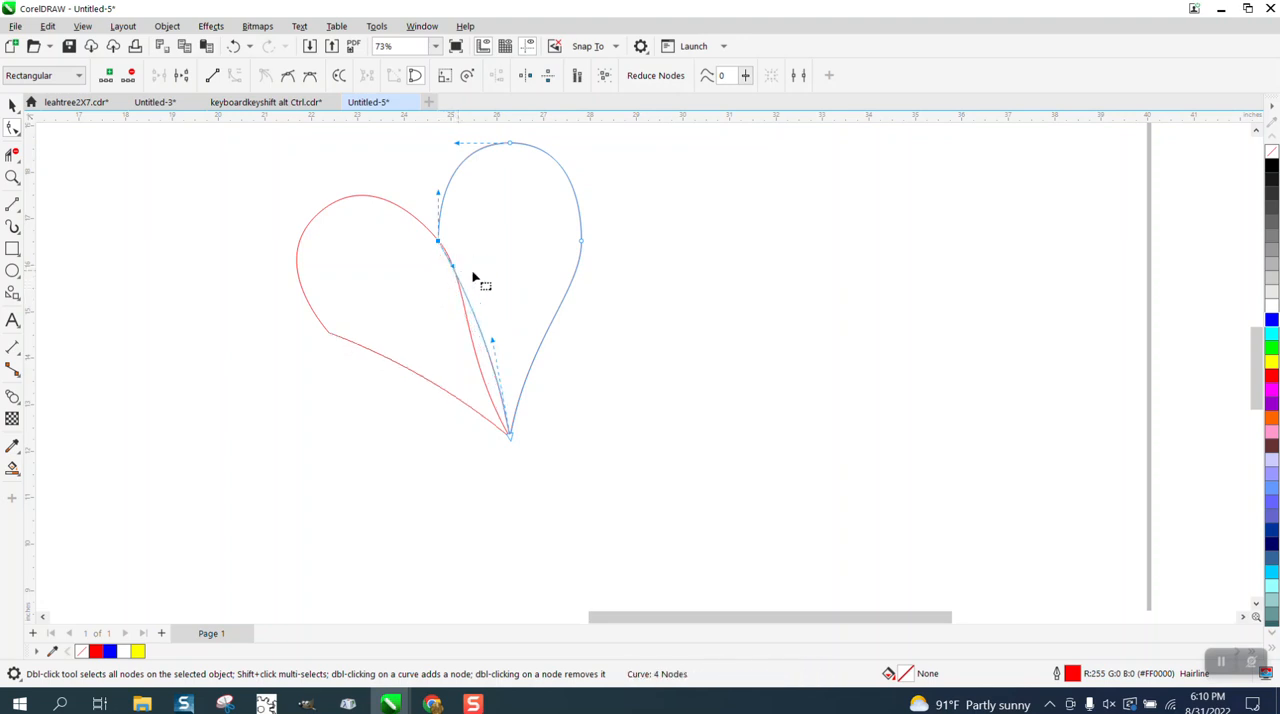
mouse_move(452, 263)
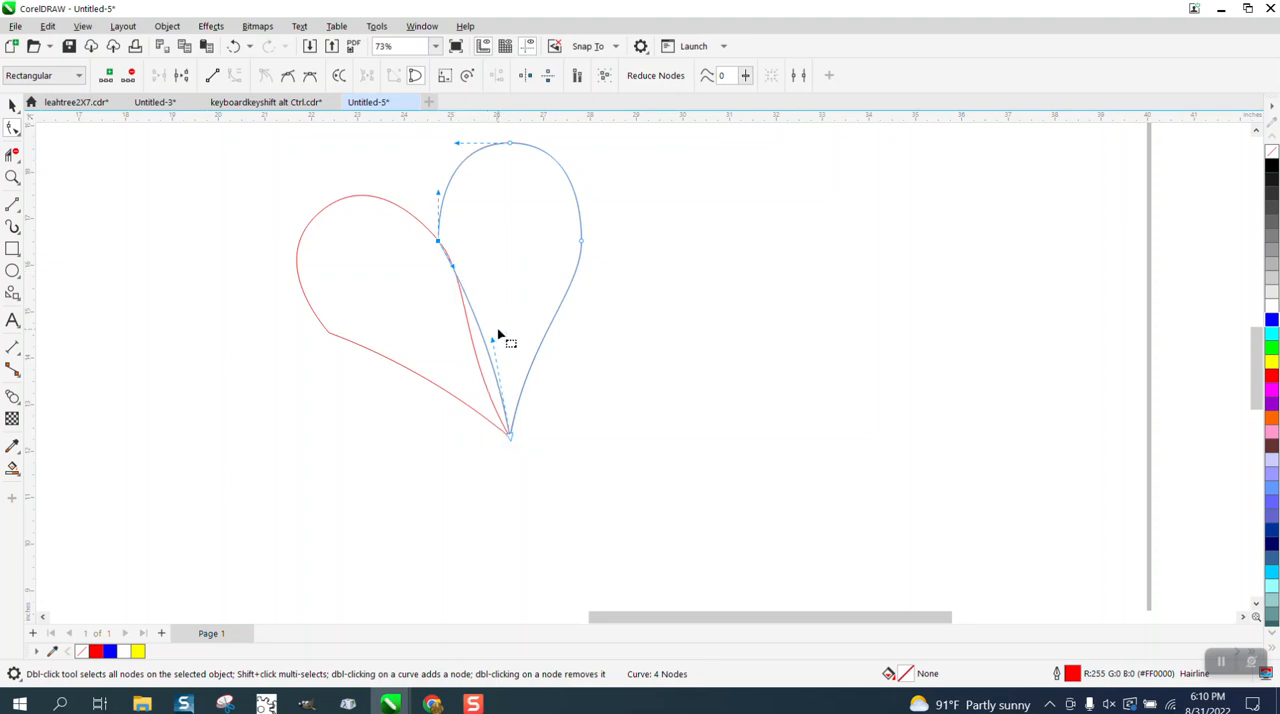
click(13, 104)
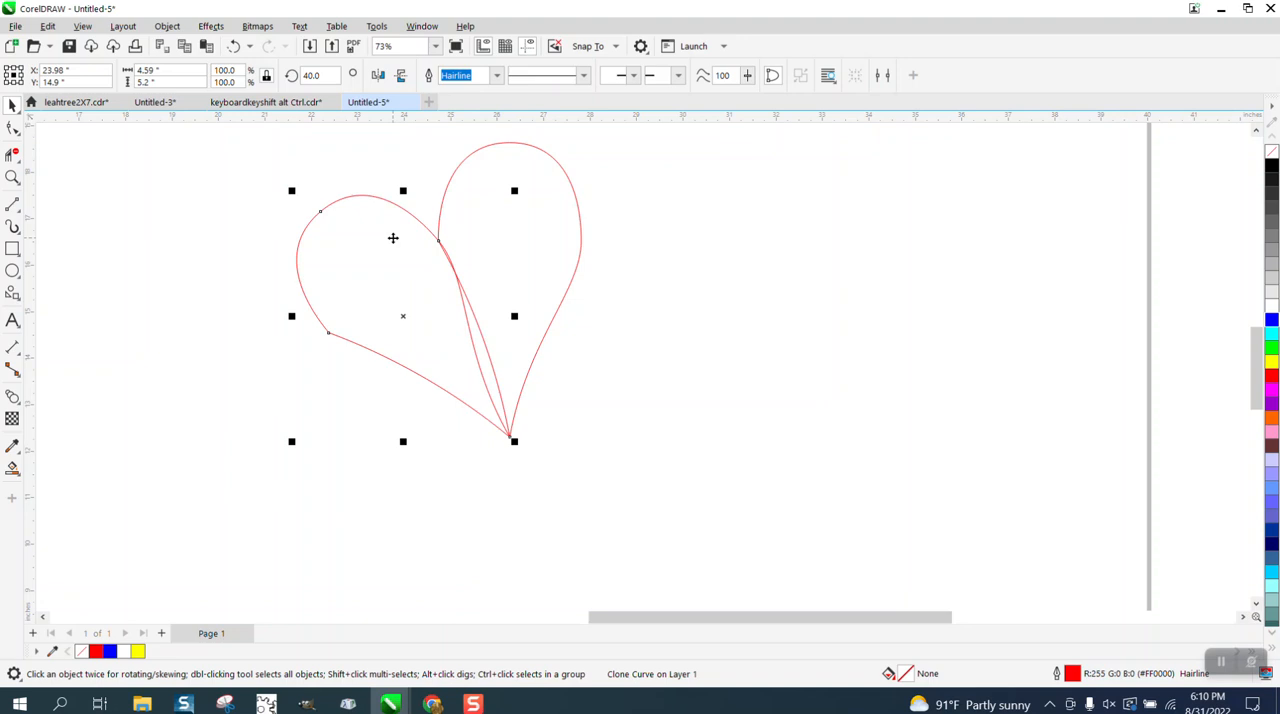
- Leave further 40° rotated copies of the petal to complete nine petals
click(403, 317)
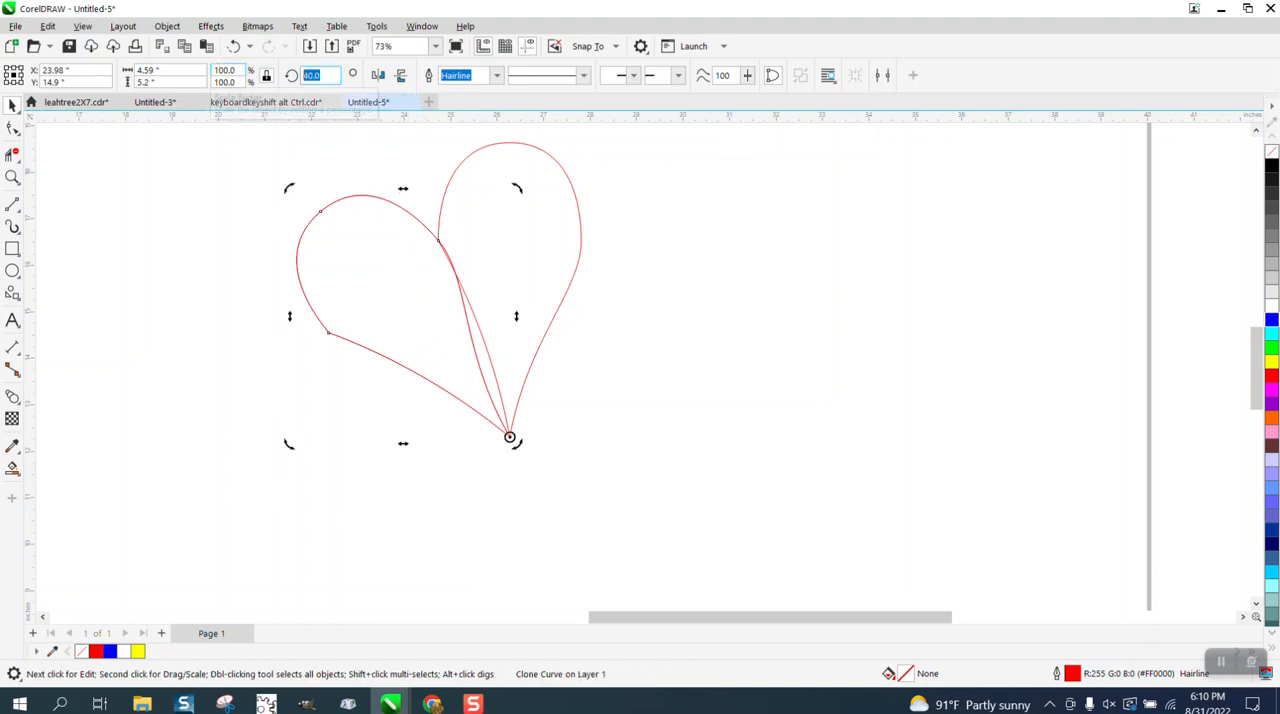
right_click(225, 75)
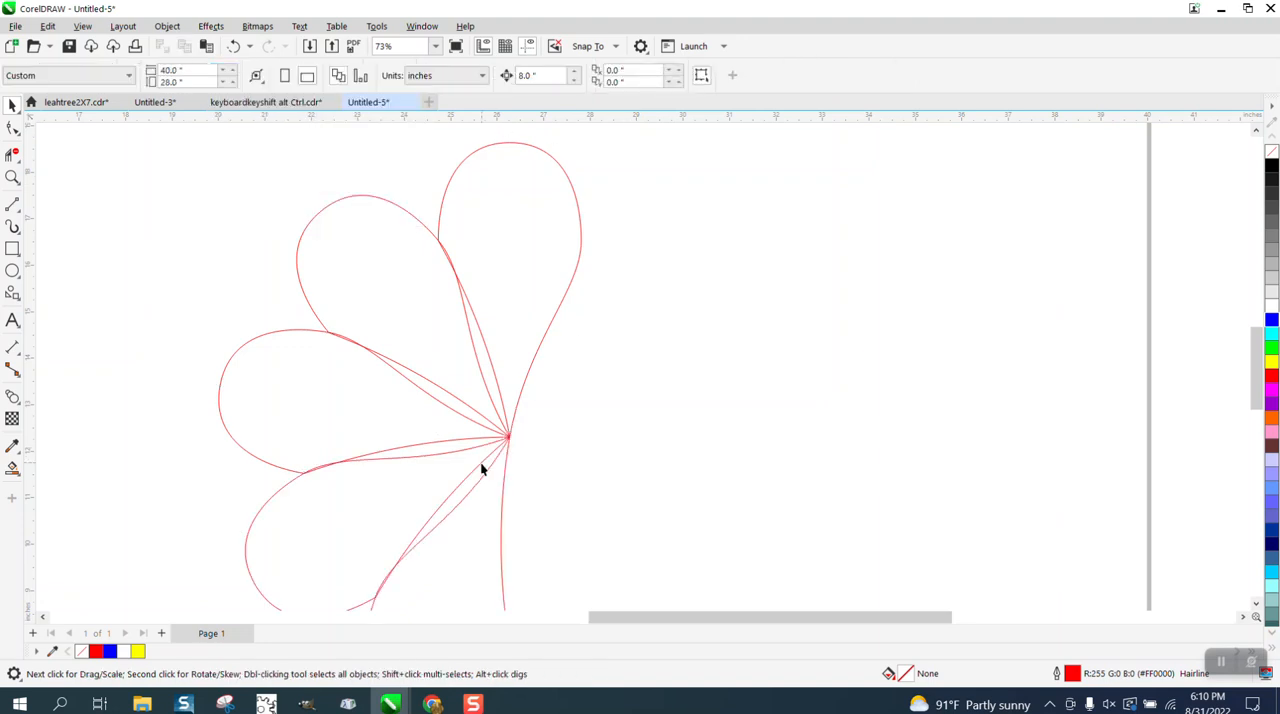
click(483, 470)
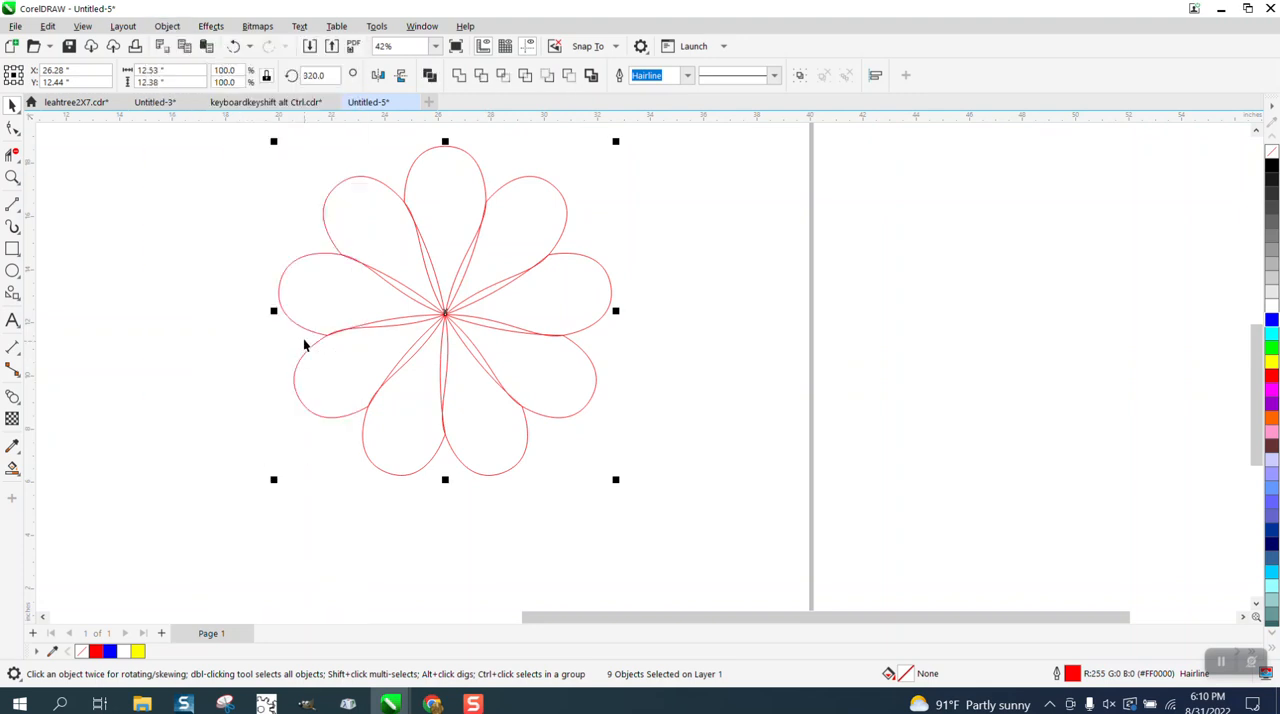
mouse_move(710, 503)
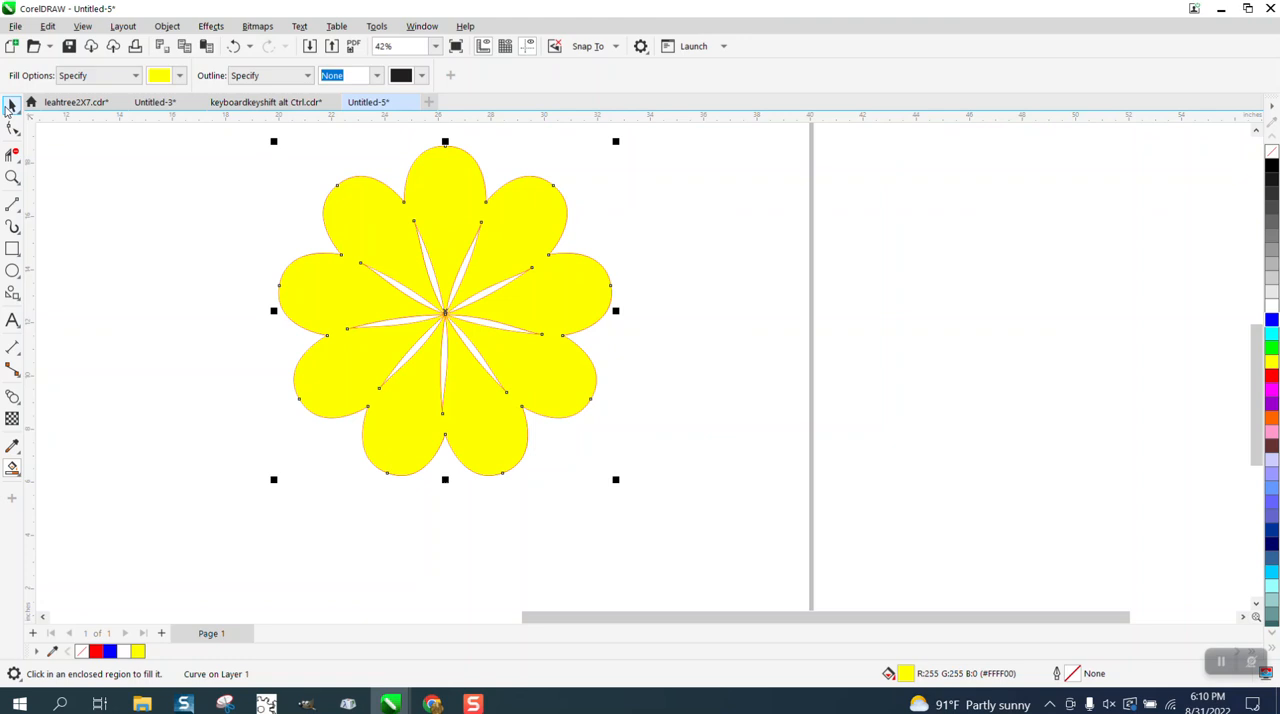
- Draw a large blue square beside the flower and select both to centre them
click(13, 104)
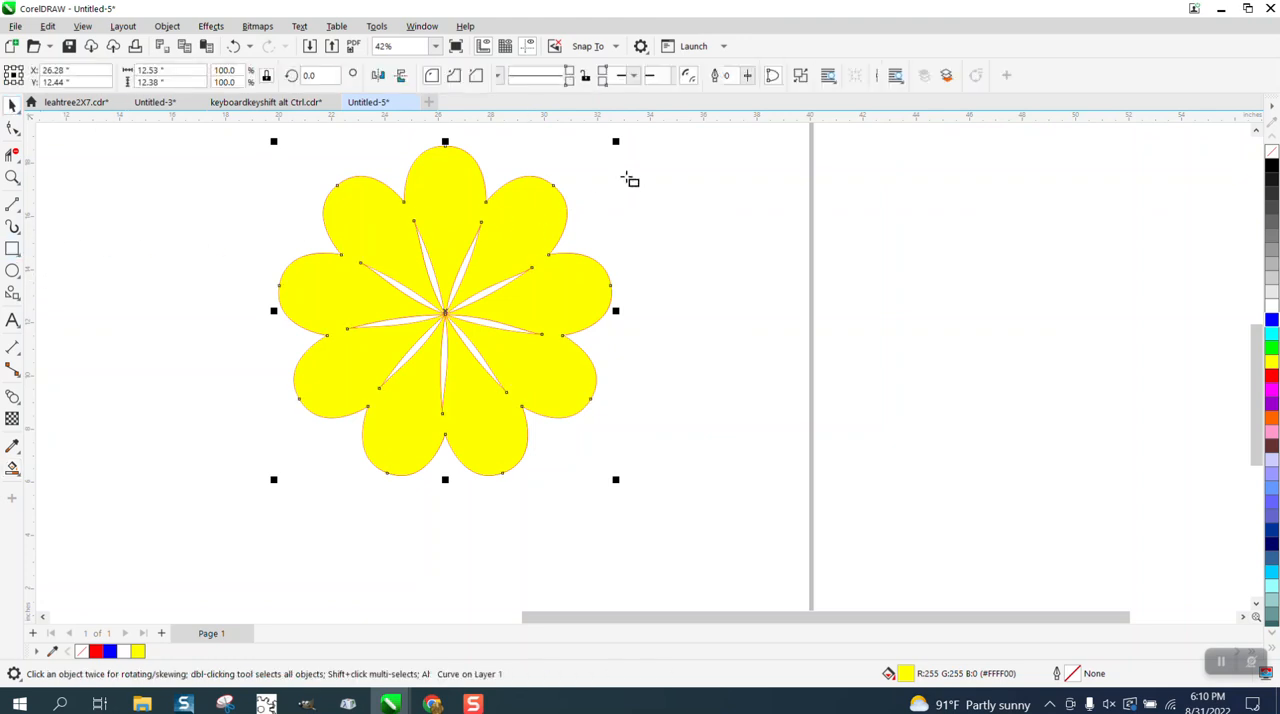
drag(628, 130, 1032, 508)
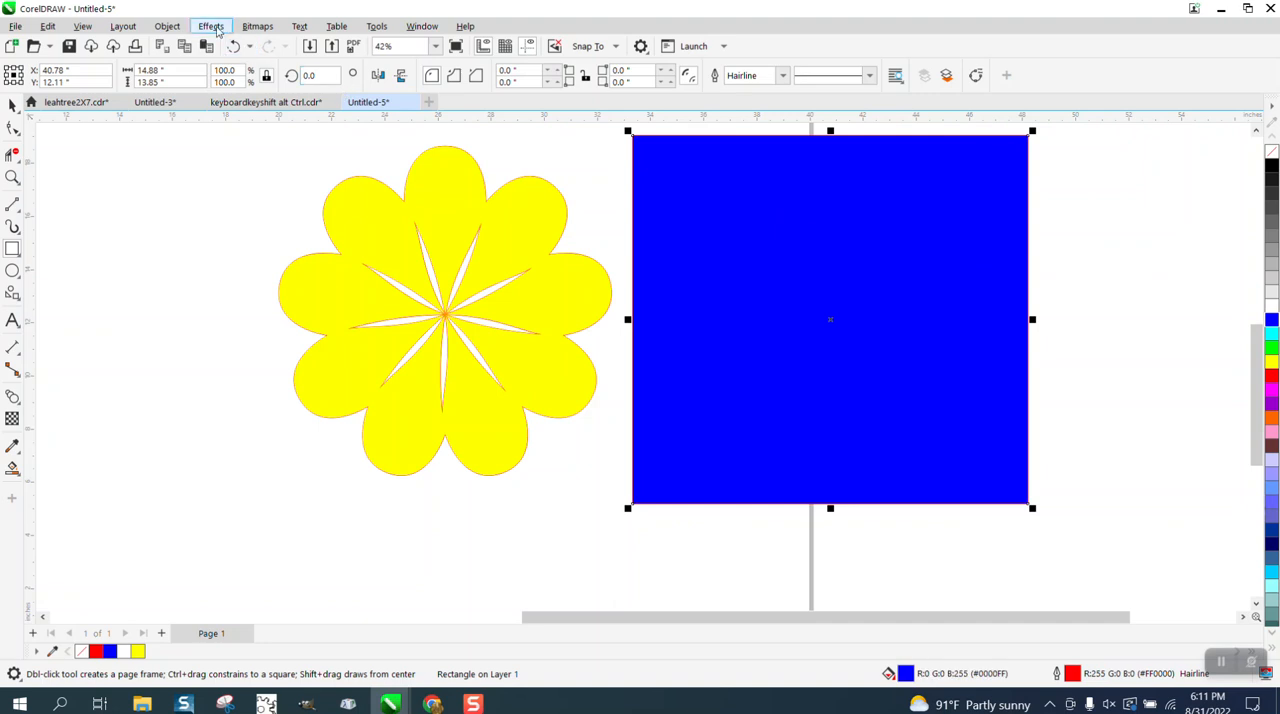
click(167, 26)
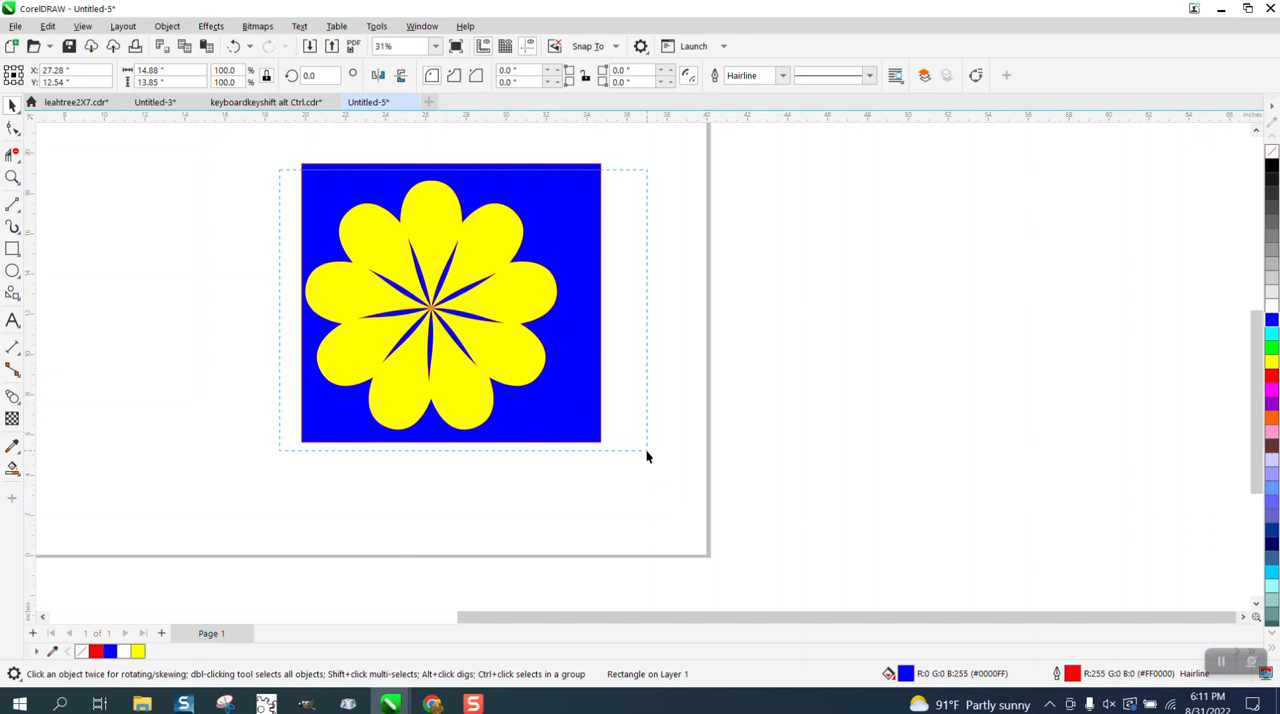
click(450, 300)
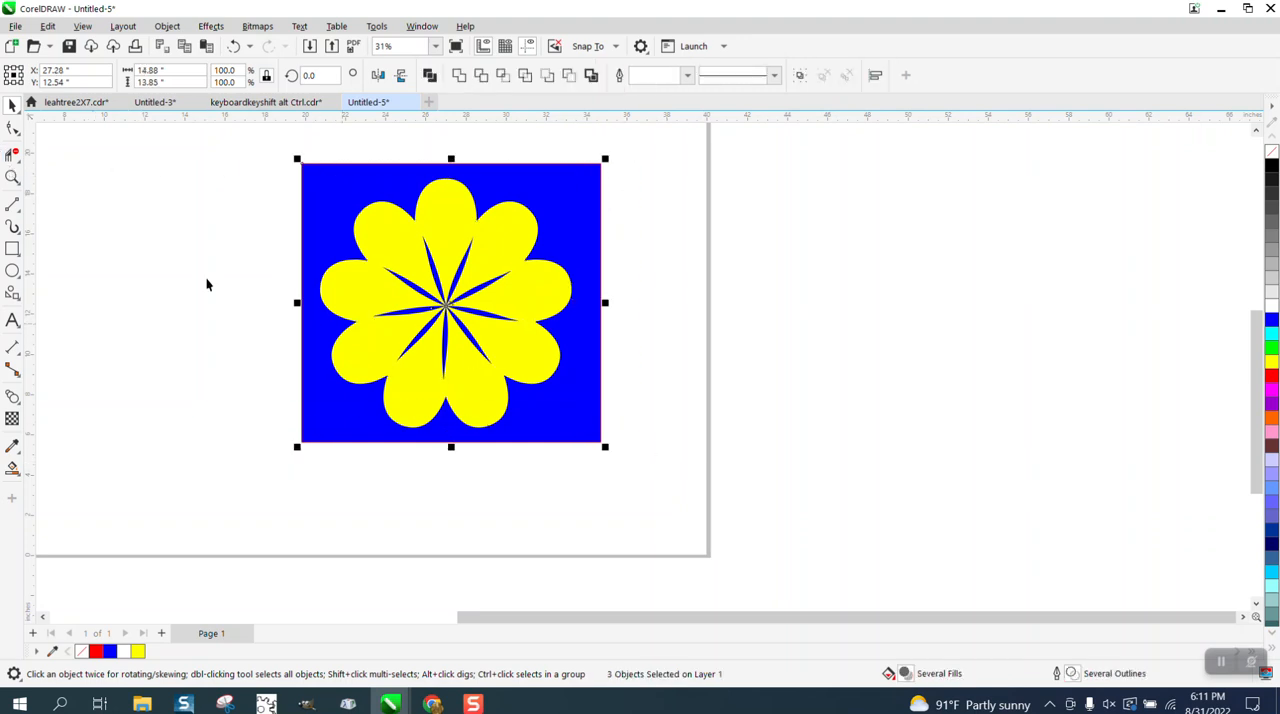
click(647, 431)
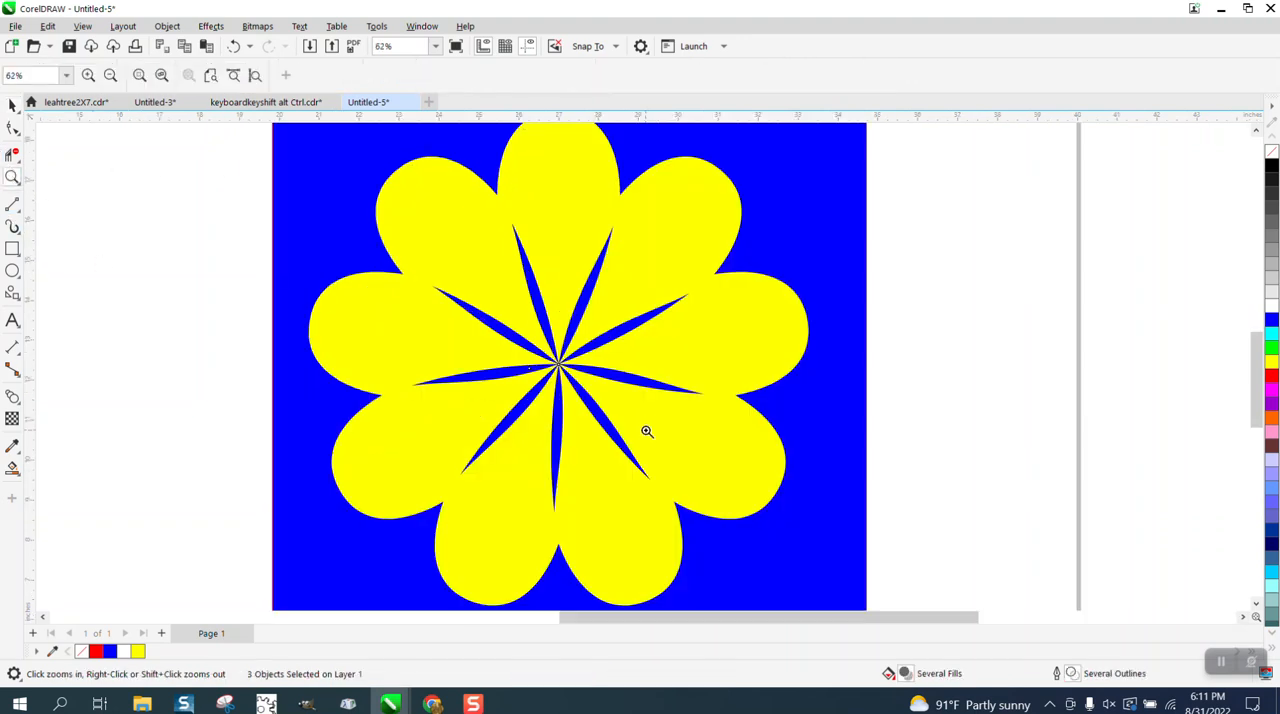
mouse_move(603, 337)
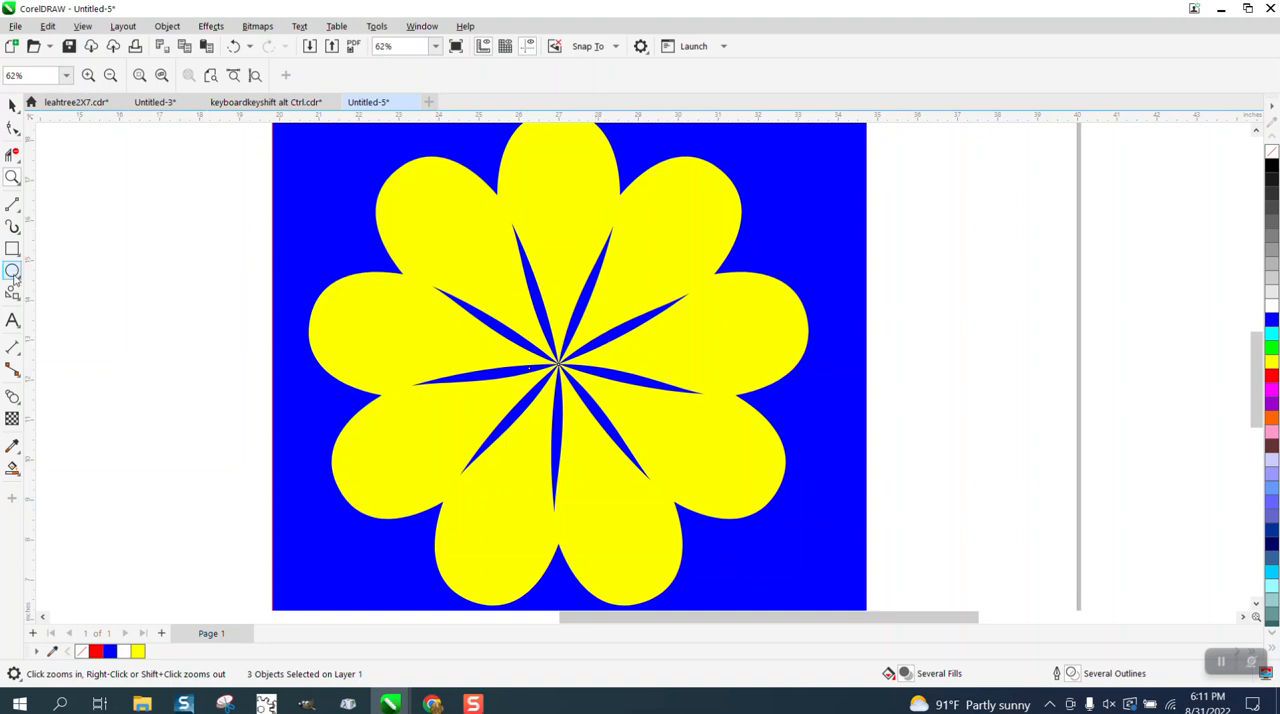
- Switch to the Ellipse tool to draw a small circle
click(13, 270)
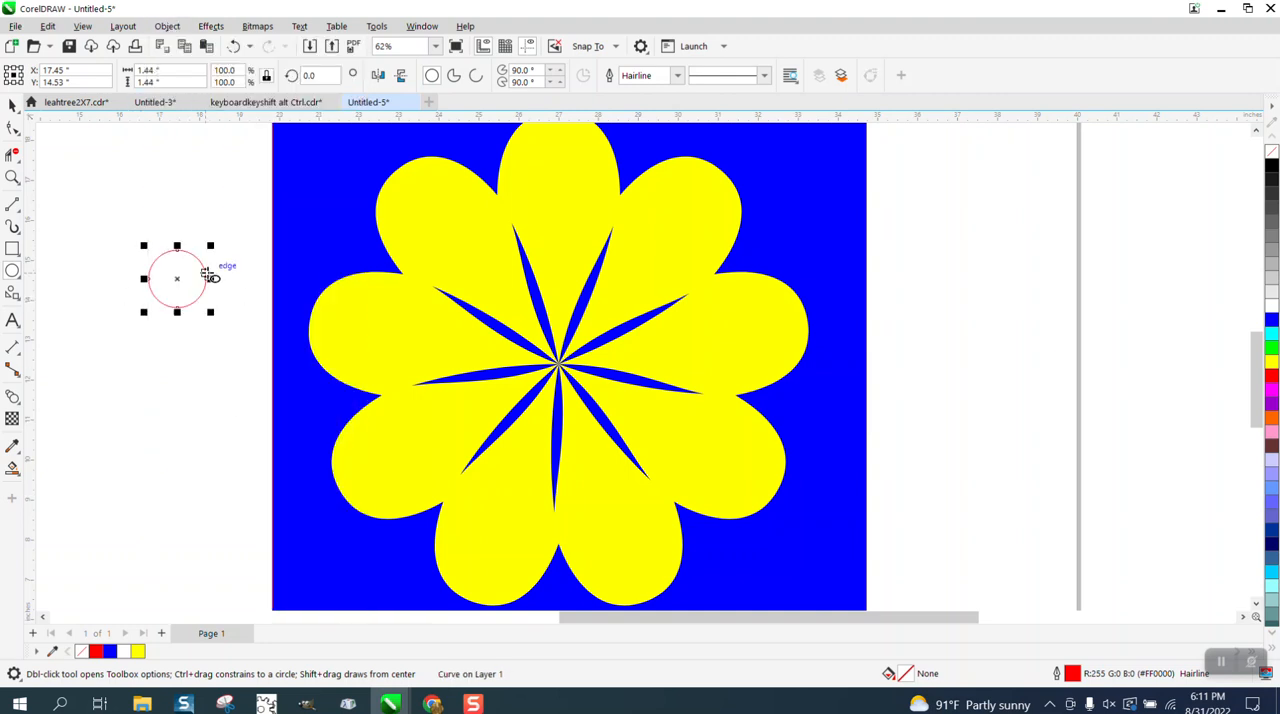
mouse_move(118, 135)
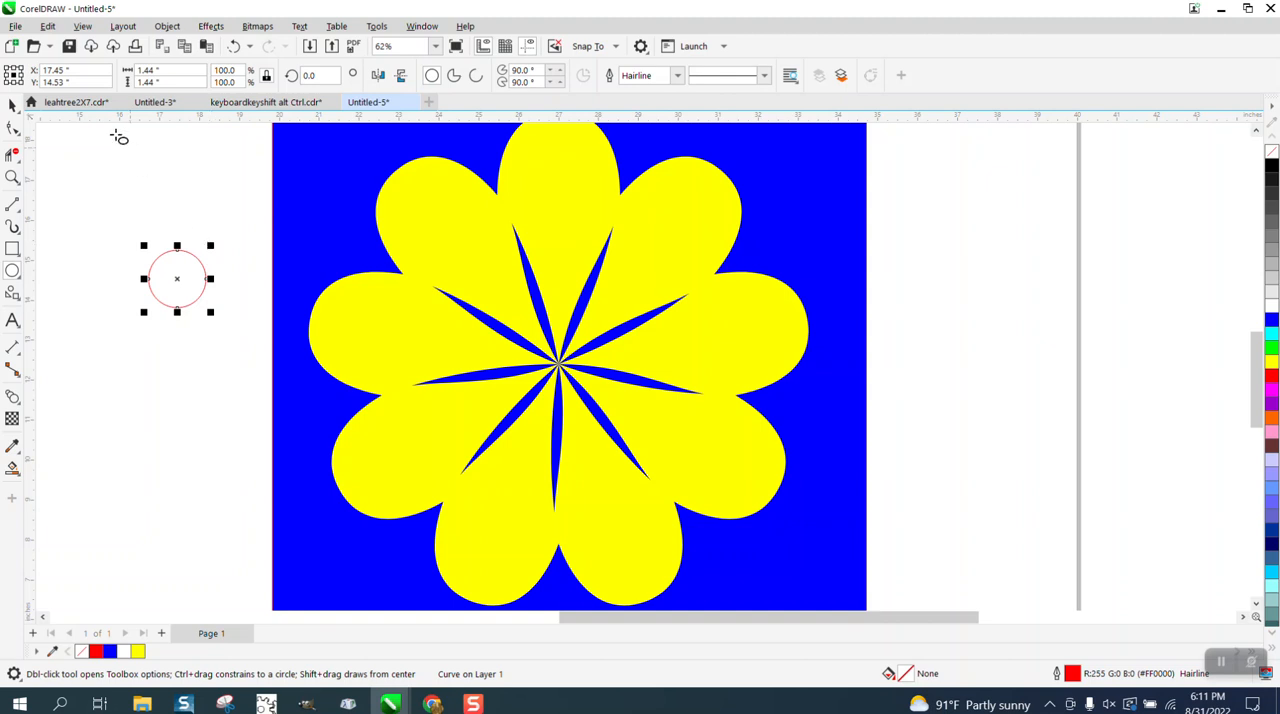
- Clone the circle and pull its side inward into a crescent
click(47, 26)
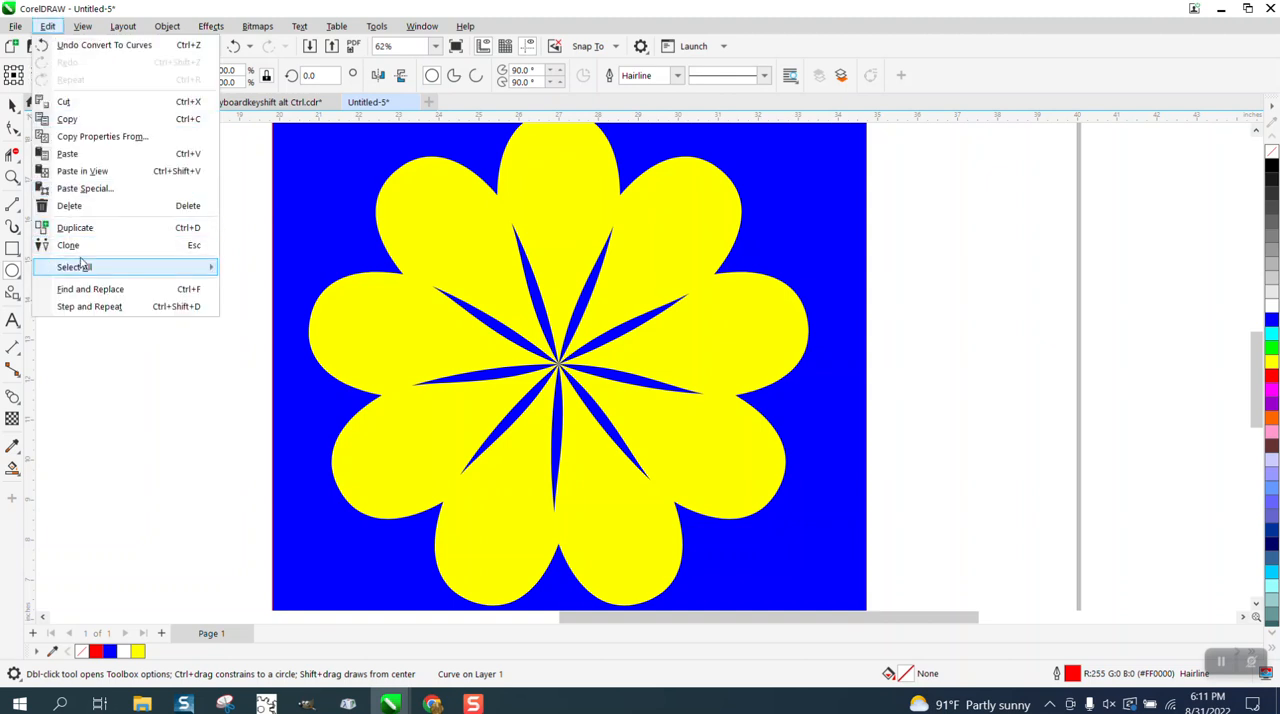
click(68, 245)
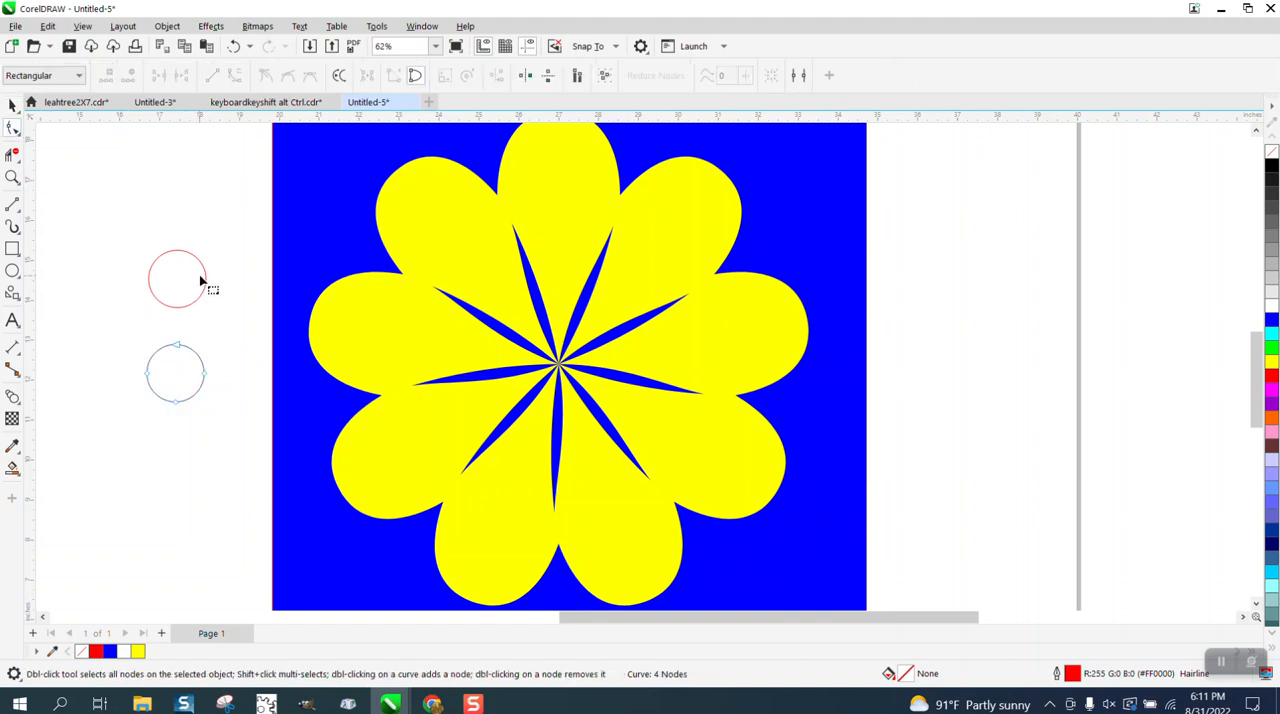
drag(178, 280, 165, 280)
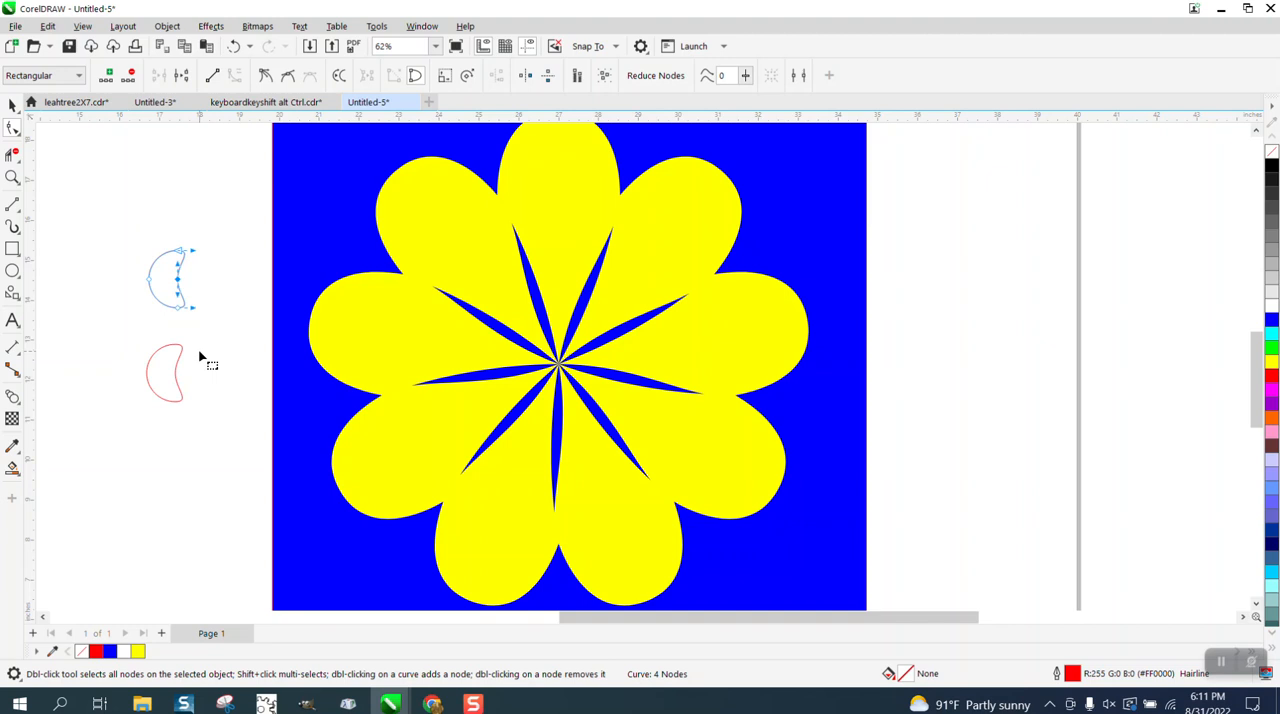
click(13, 177)
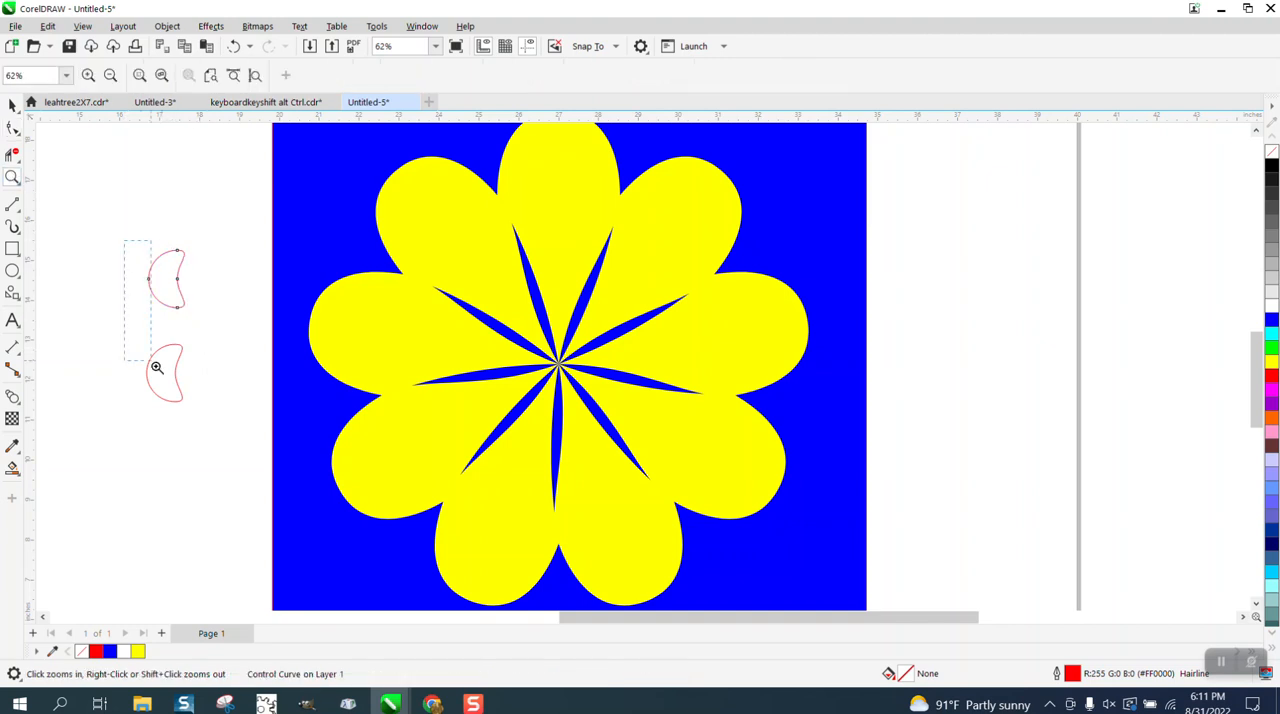